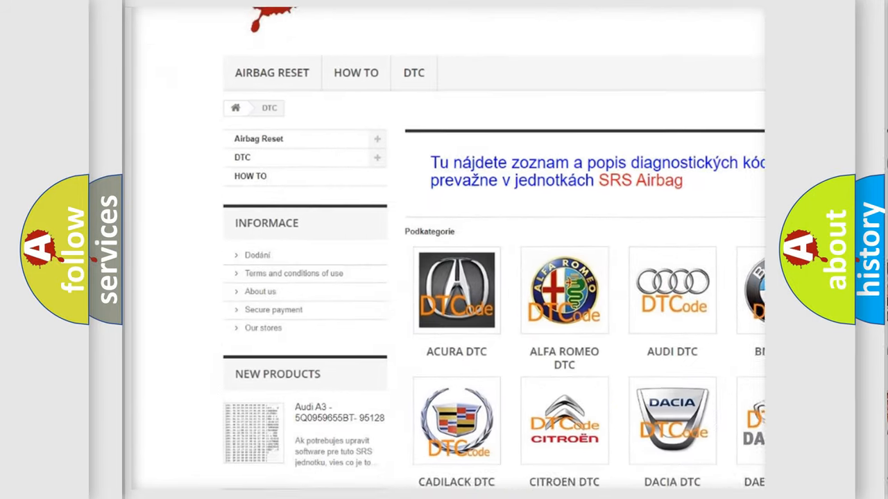
scroll("down", 3)
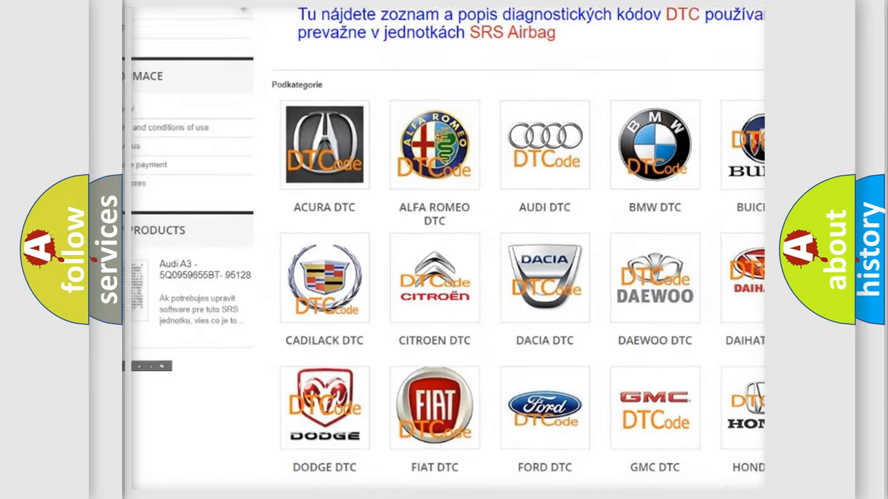
scroll("down", 3)
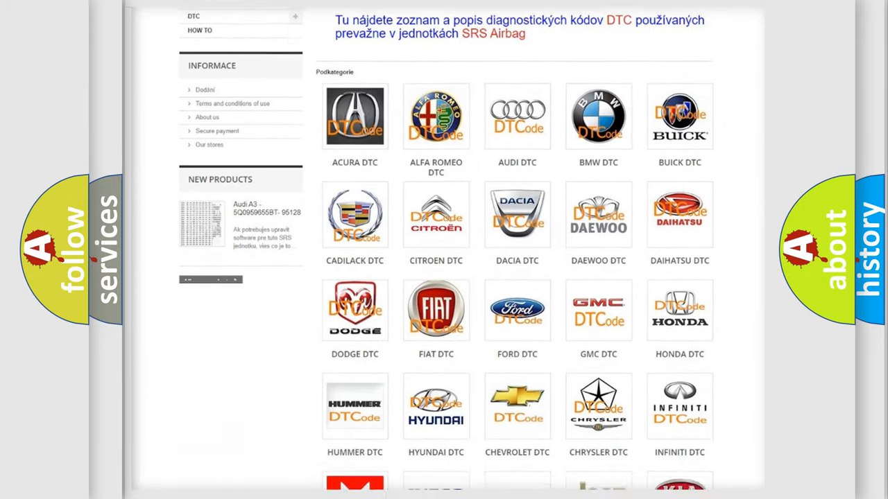
scroll("down", 3)
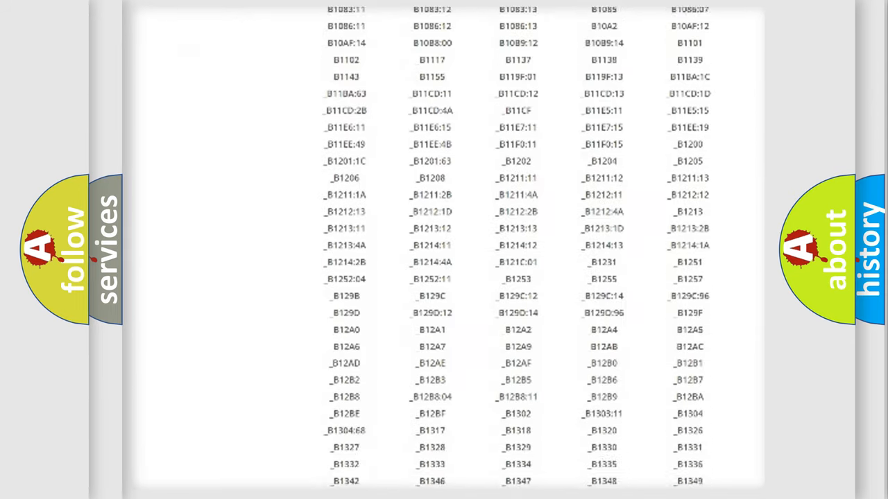
scroll("down", 3)
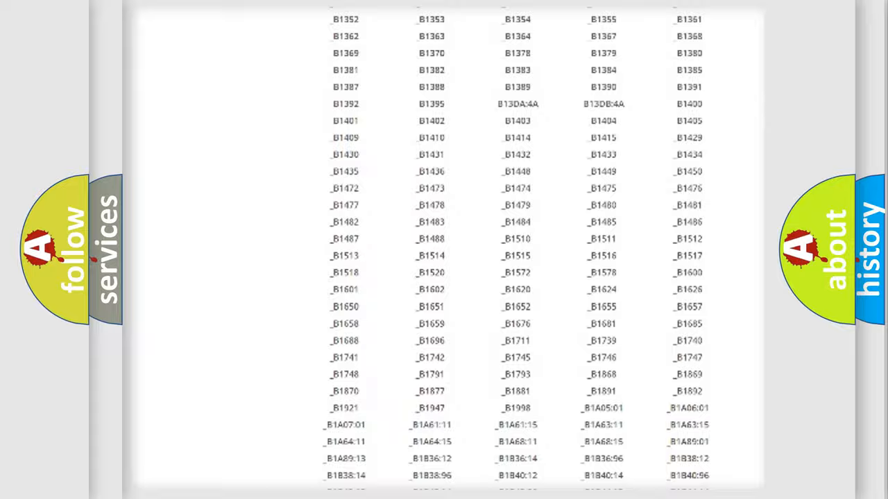